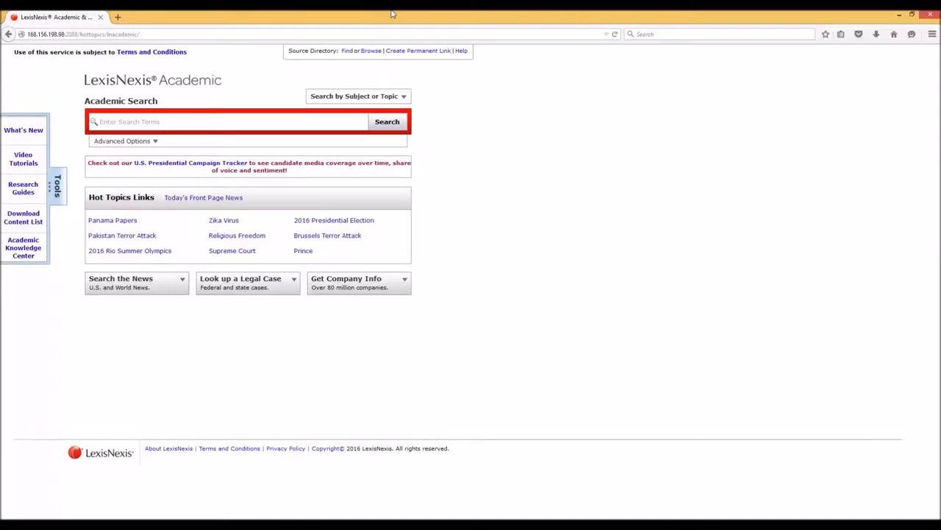
mouse_move(236, 62)
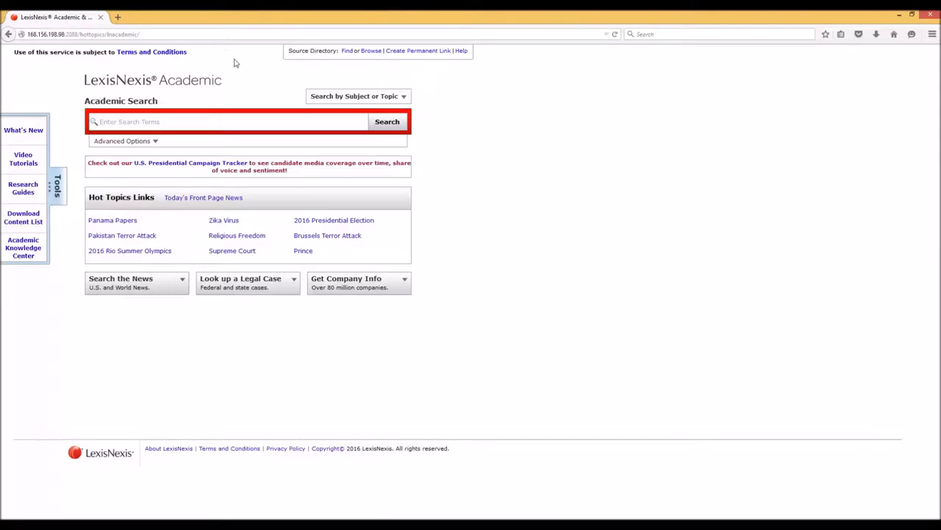
mouse_move(237, 56)
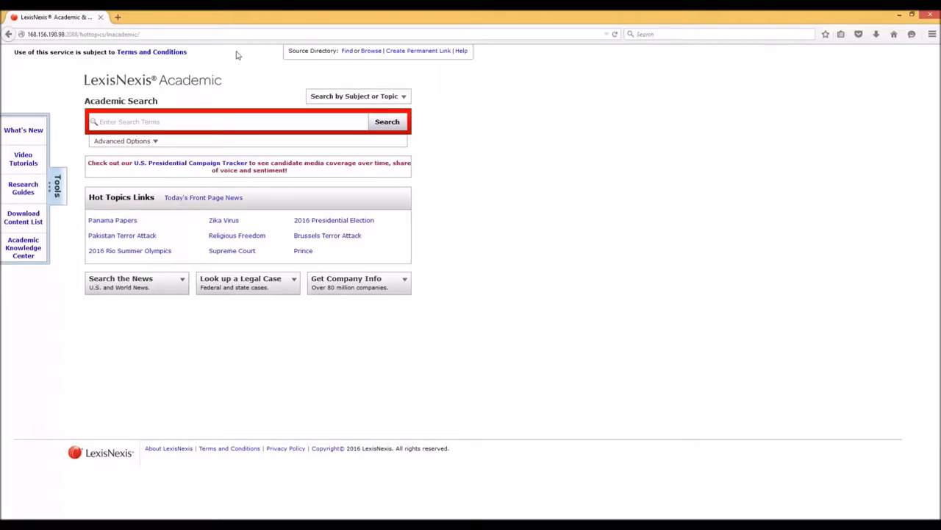
mouse_move(242, 51)
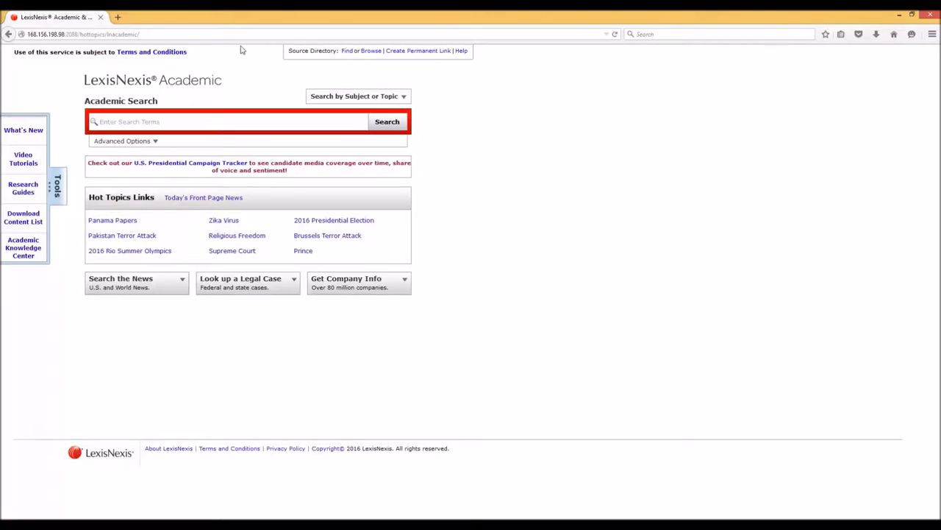
mouse_move(229, 61)
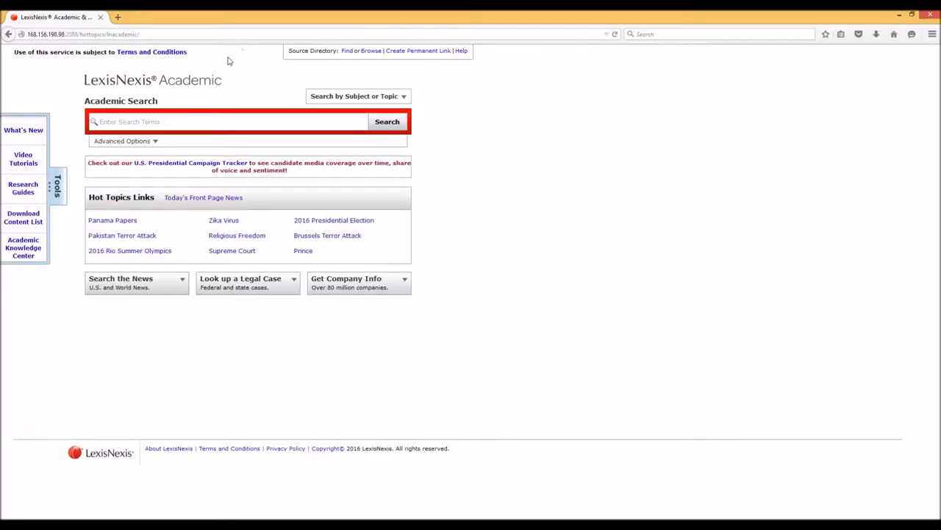
mouse_move(42, 78)
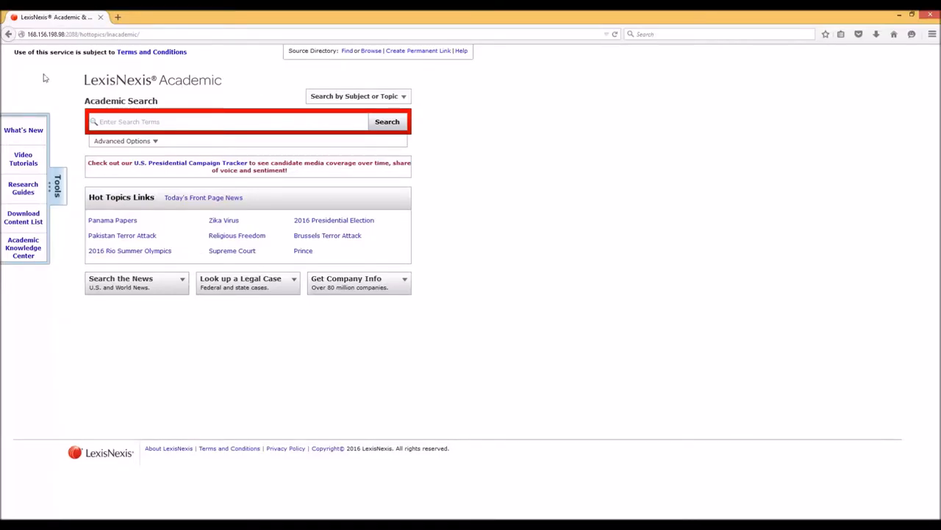
mouse_move(243, 334)
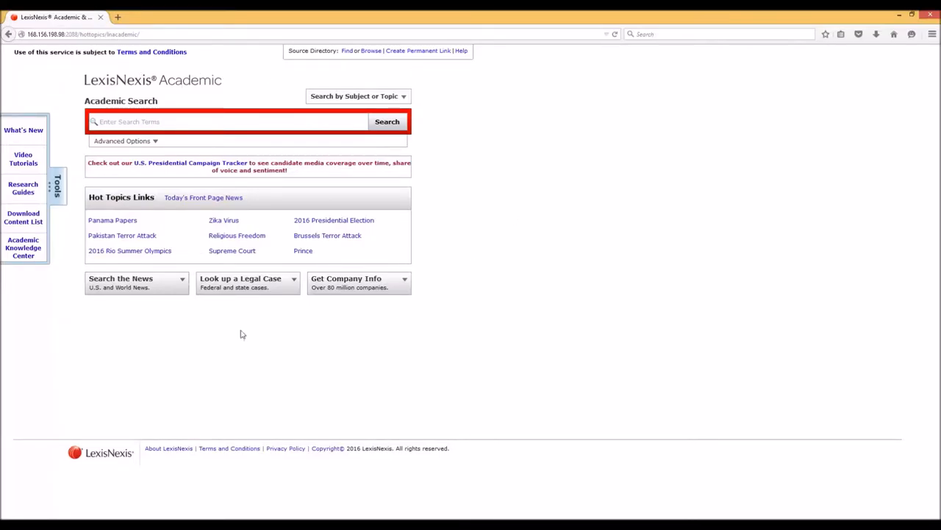
mouse_move(244, 330)
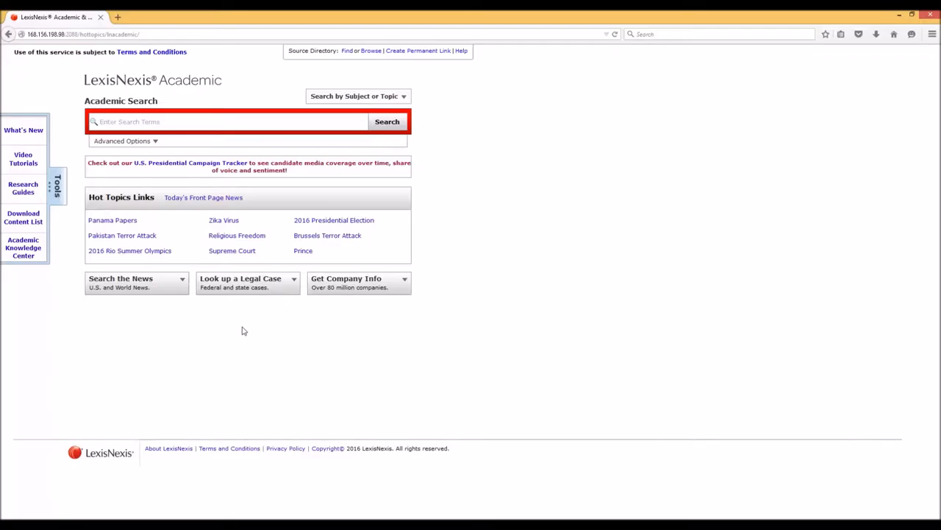
mouse_move(246, 350)
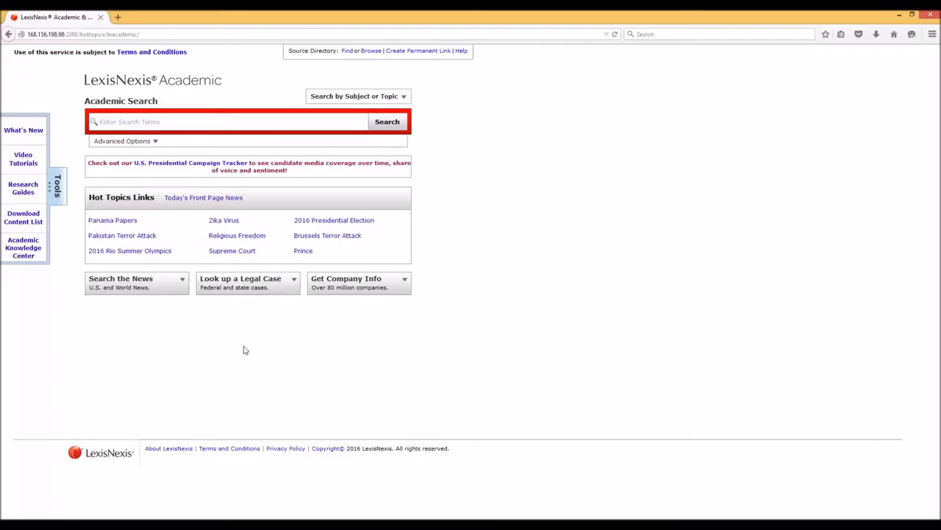
mouse_move(447, 355)
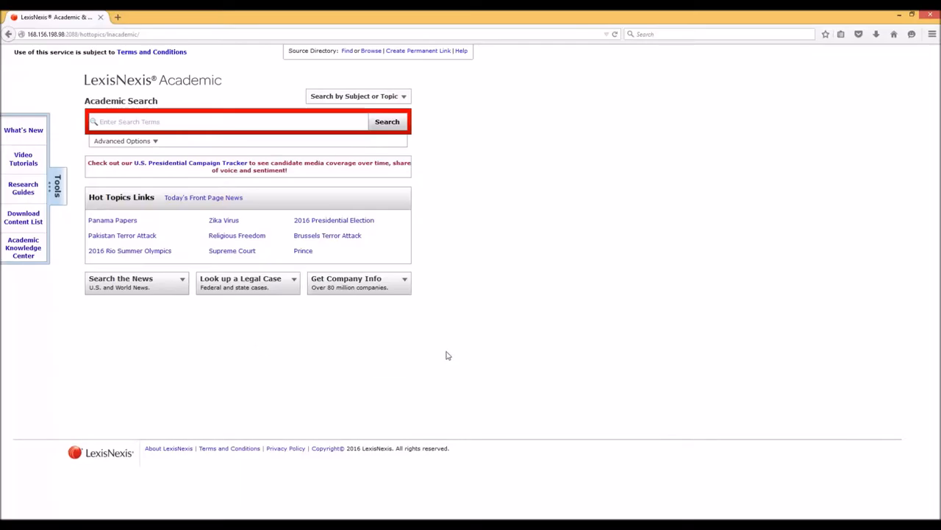
mouse_move(439, 356)
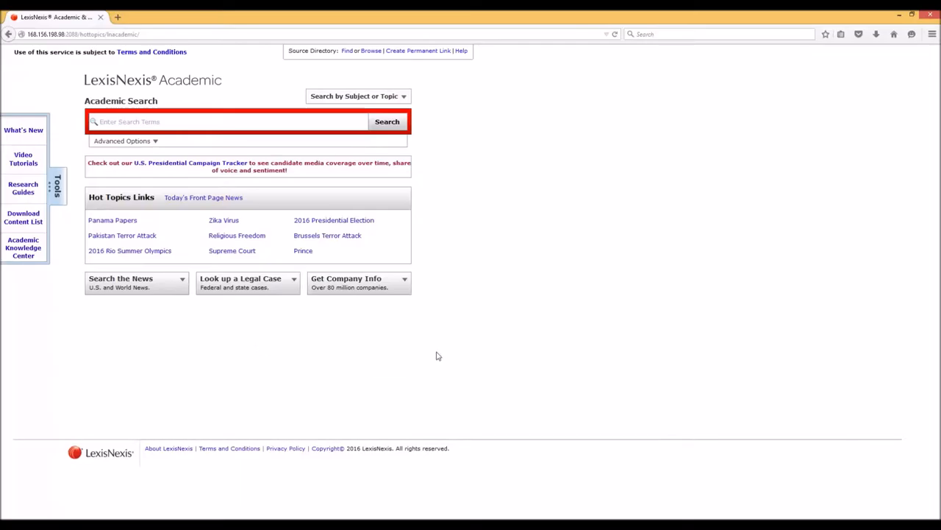
mouse_move(305, 356)
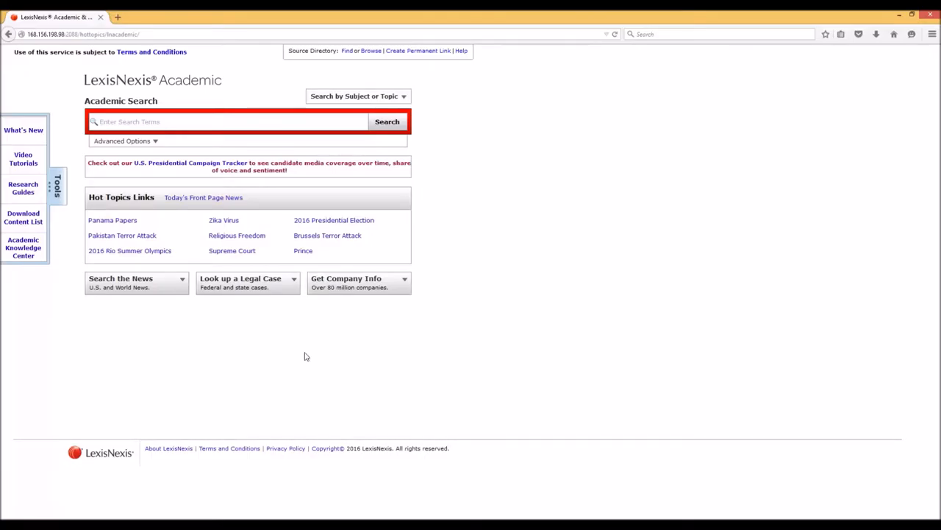
mouse_move(72, 309)
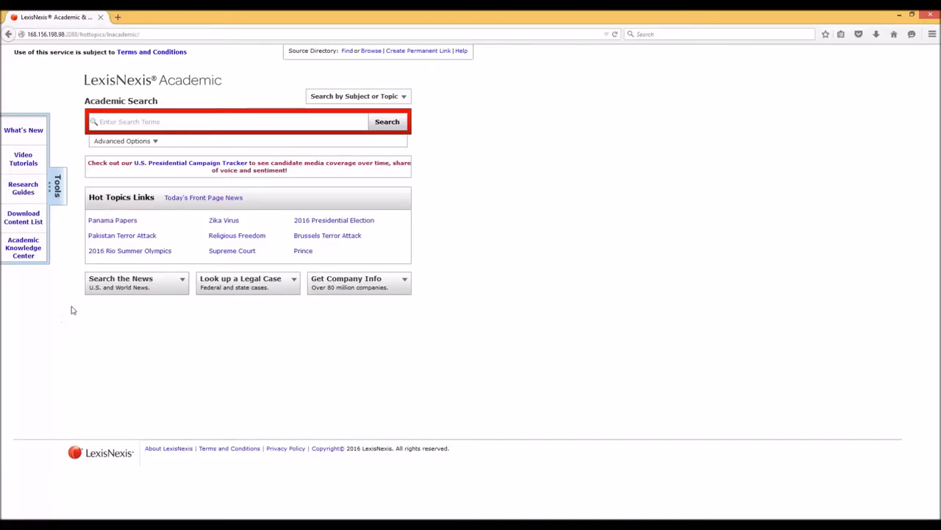
mouse_move(238, 419)
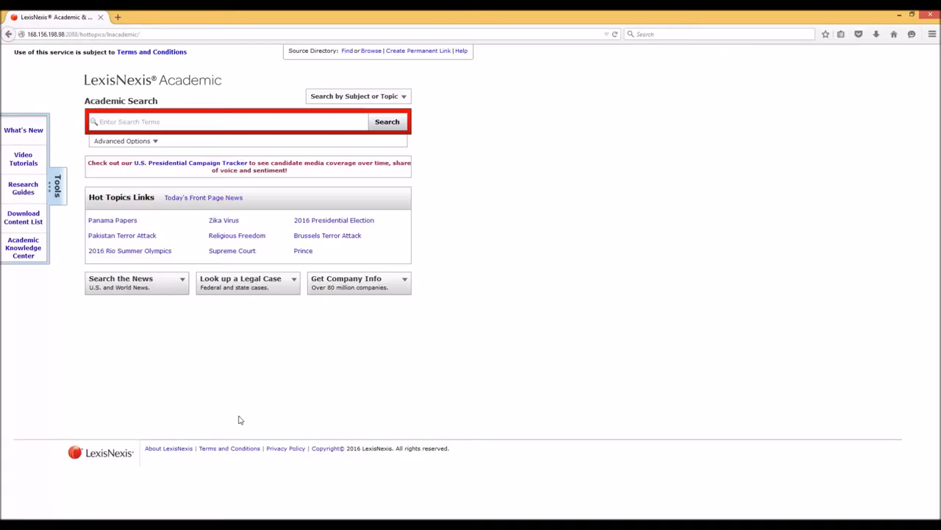
mouse_move(194, 429)
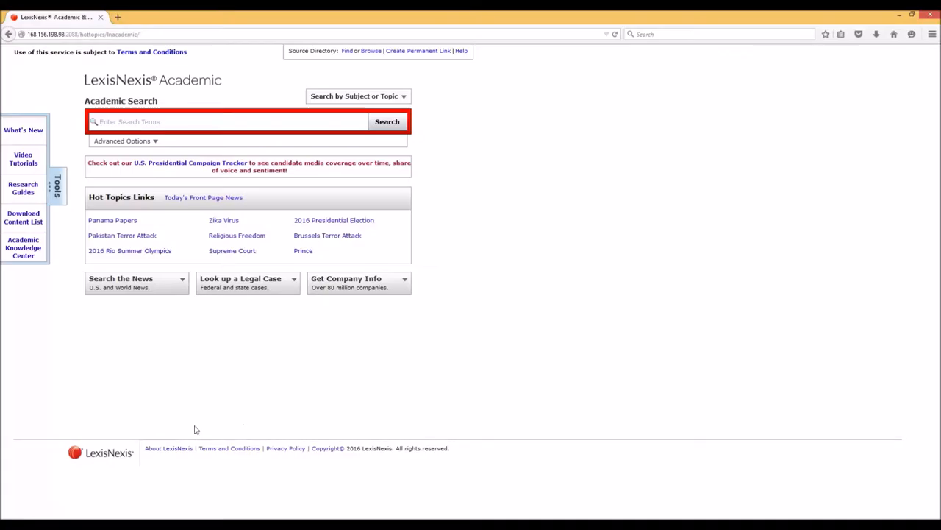
mouse_move(155, 409)
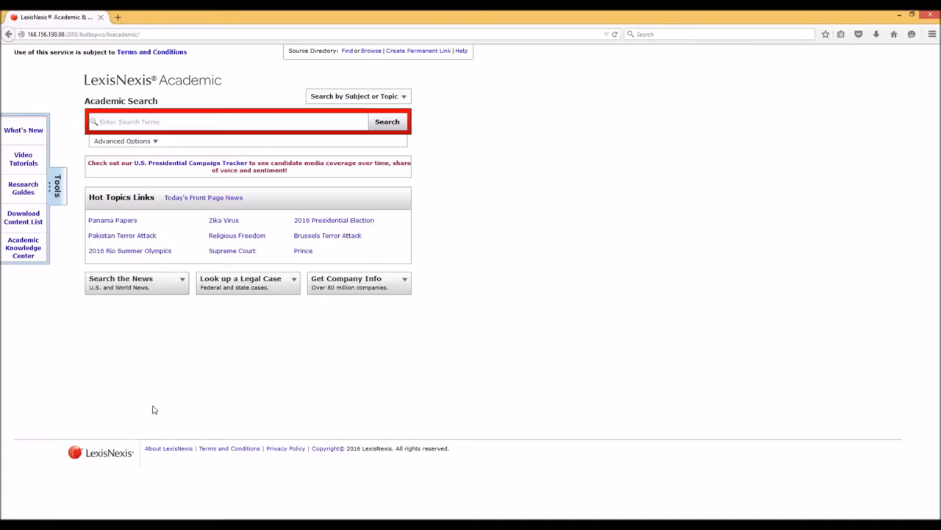
mouse_move(167, 447)
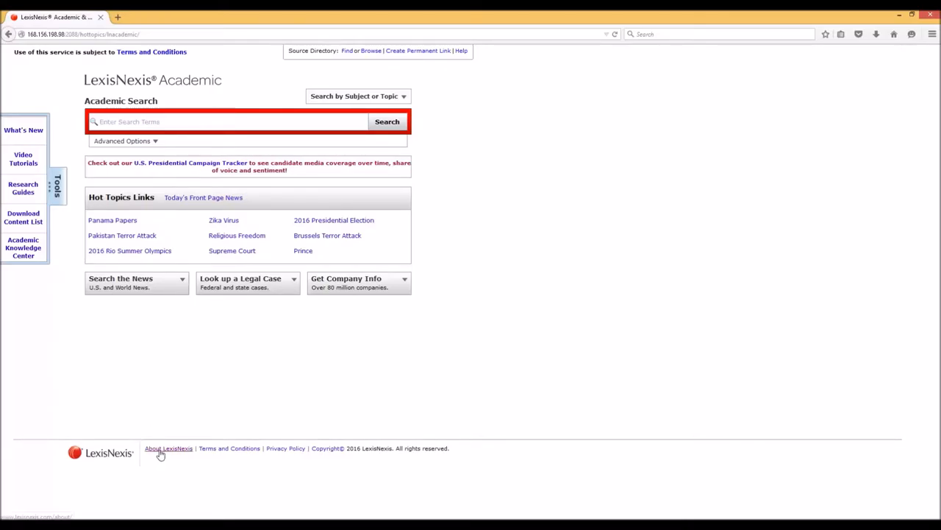
- Browse the About LexisNexis page's company overview, culture and milestones, returning to the introduction
left_click(167, 447)
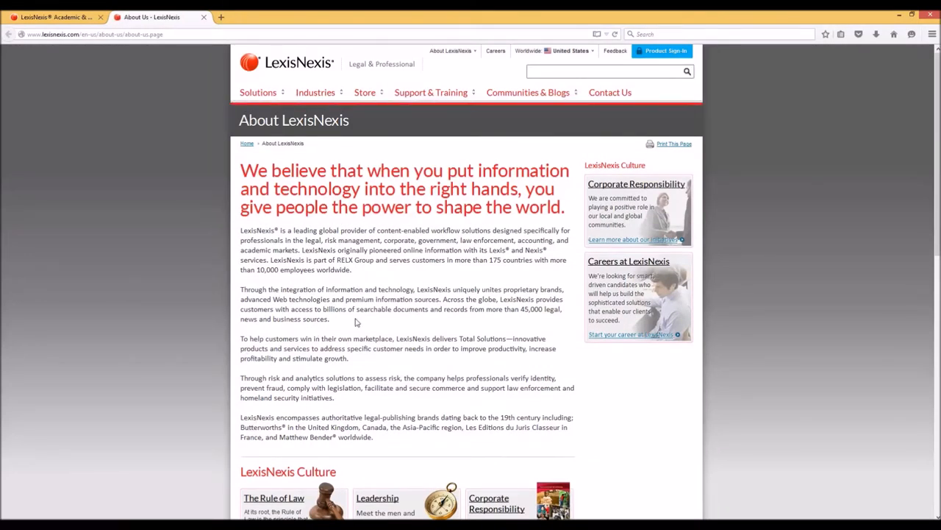
mouse_move(409, 276)
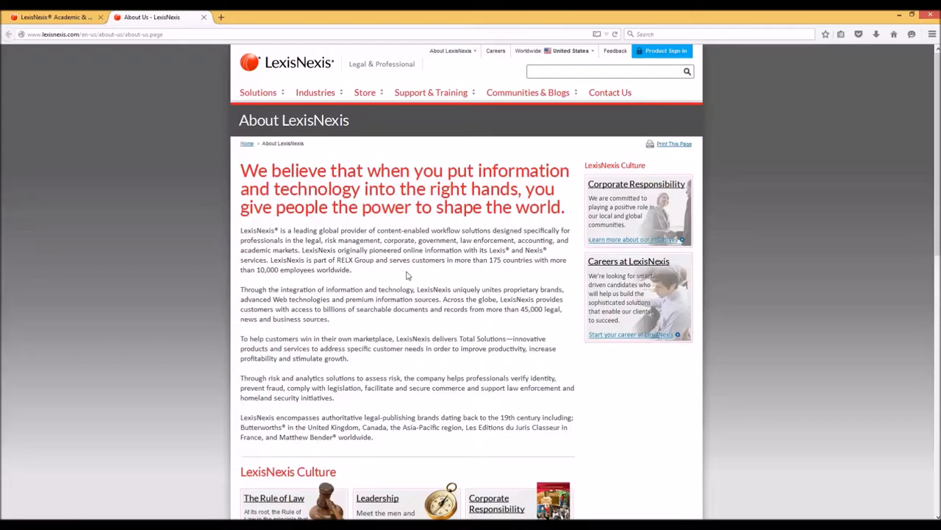
scroll("down", 3)
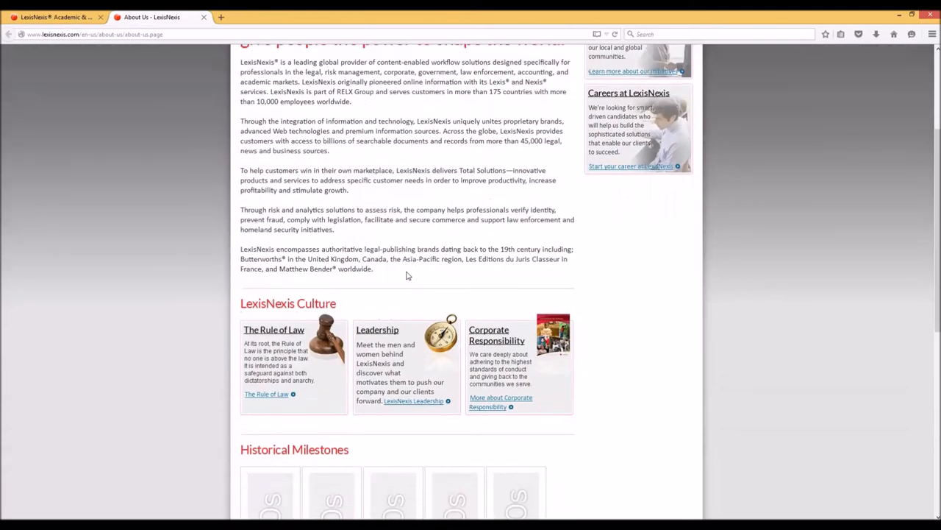
scroll("up", 3)
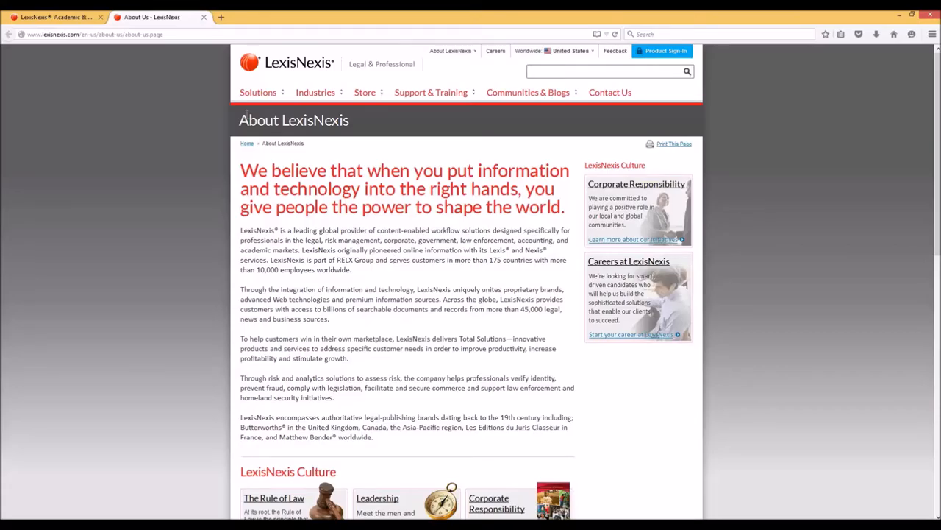
- Switch back to the LexisNexis Academic tab showing the main search page with Hot Topics Links
left_click(56, 18)
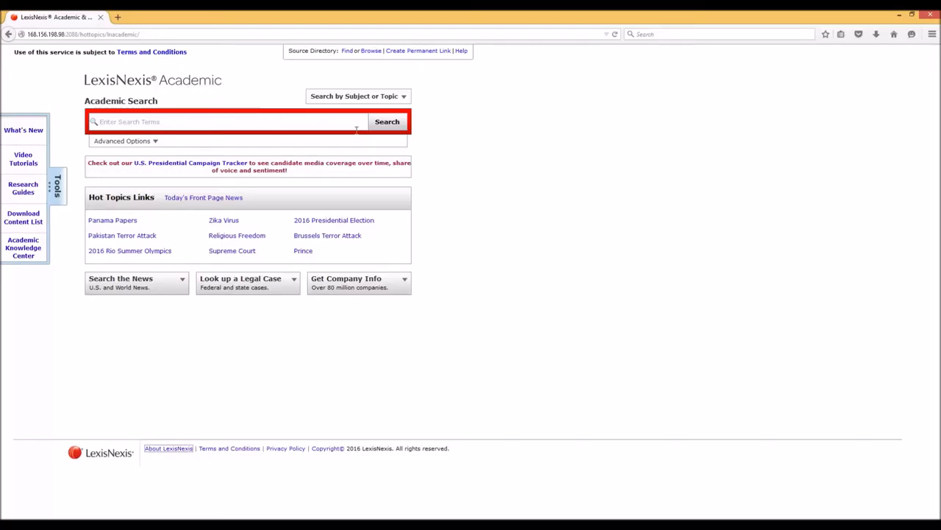
mouse_move(504, 176)
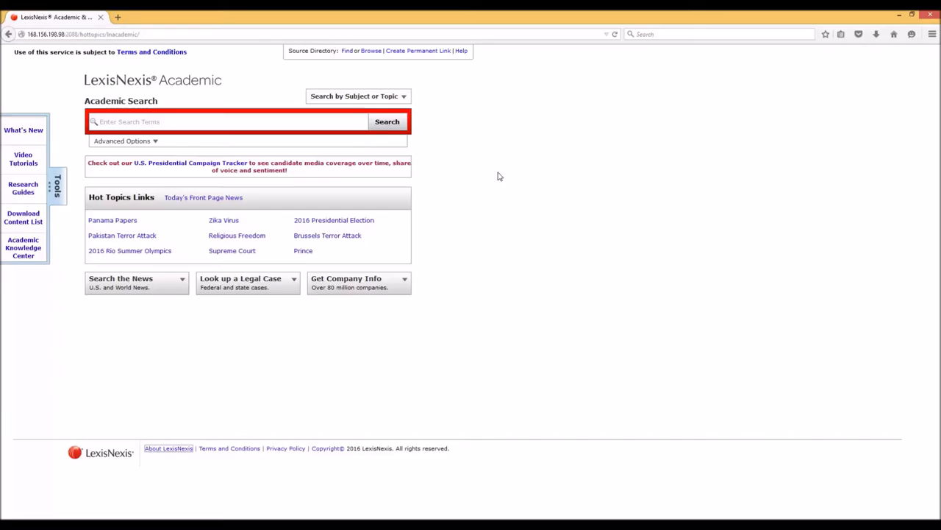
mouse_move(465, 217)
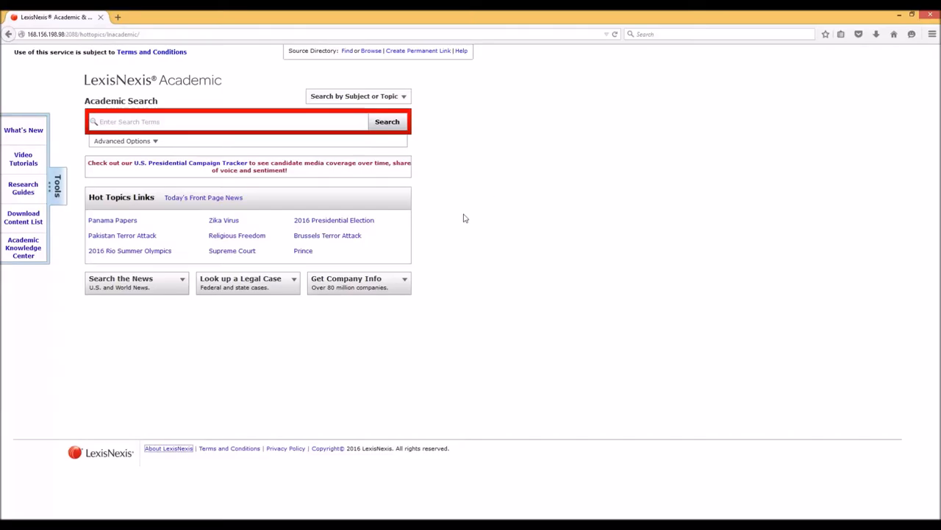
mouse_move(454, 217)
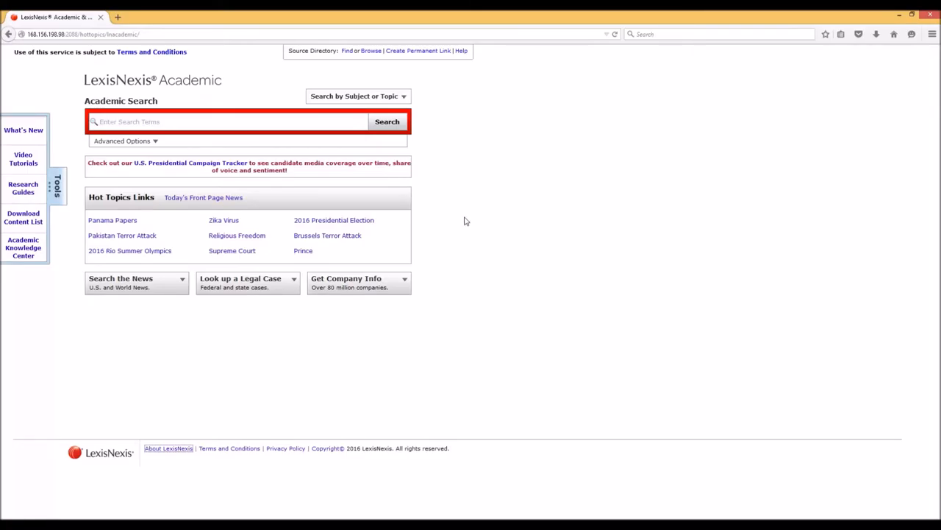
mouse_move(403, 327)
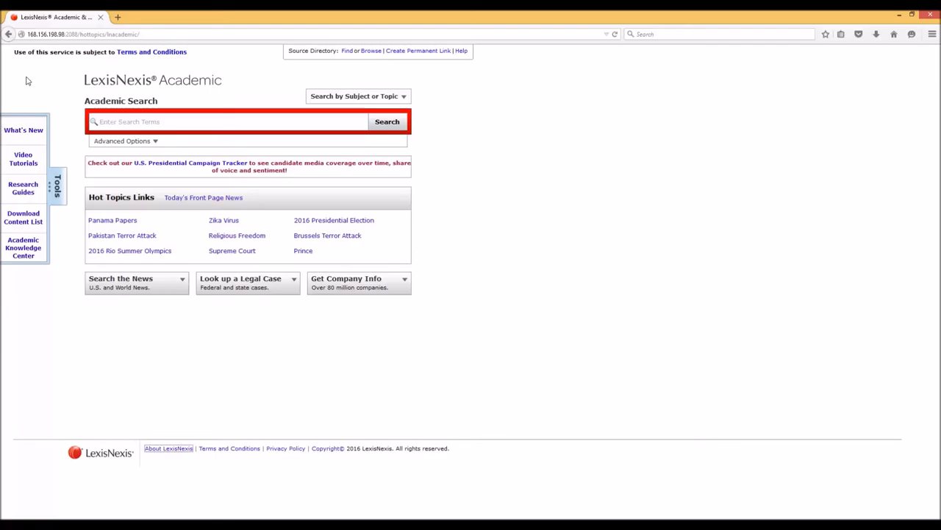
mouse_move(177, 309)
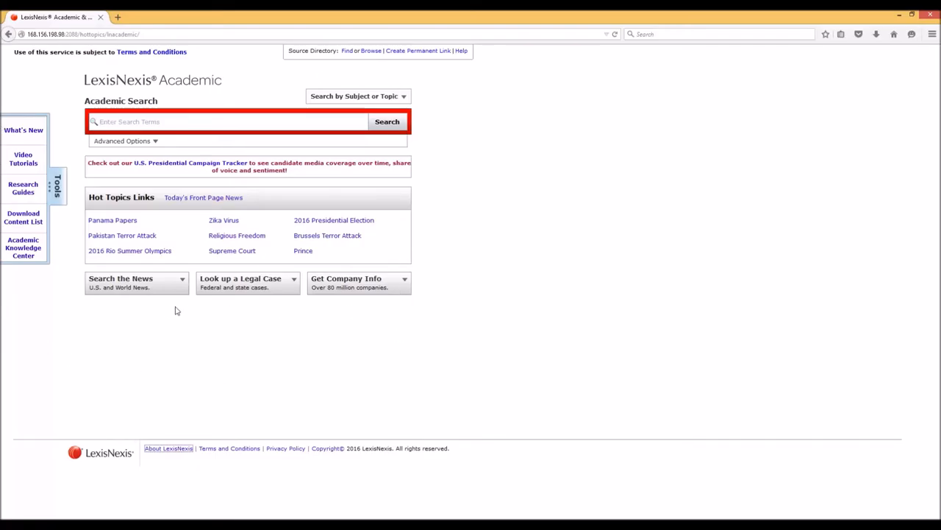
mouse_move(37, 322)
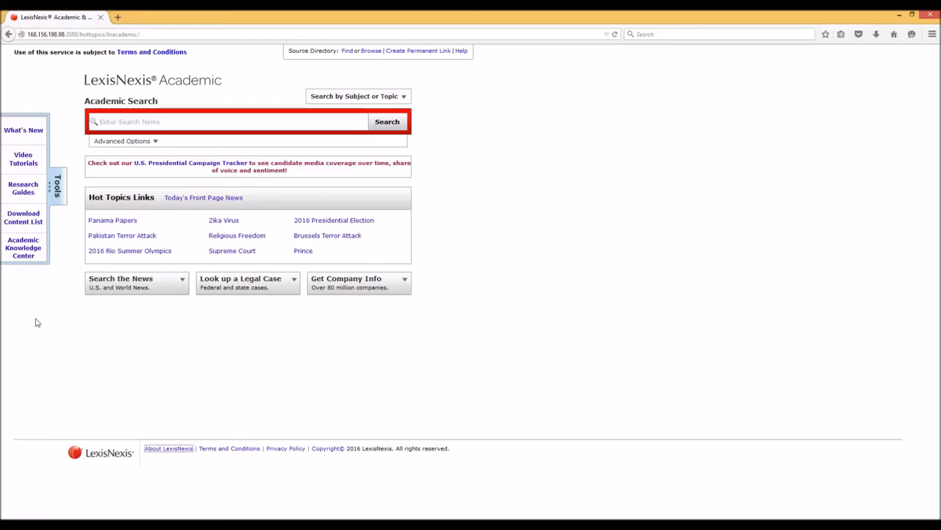
mouse_move(162, 59)
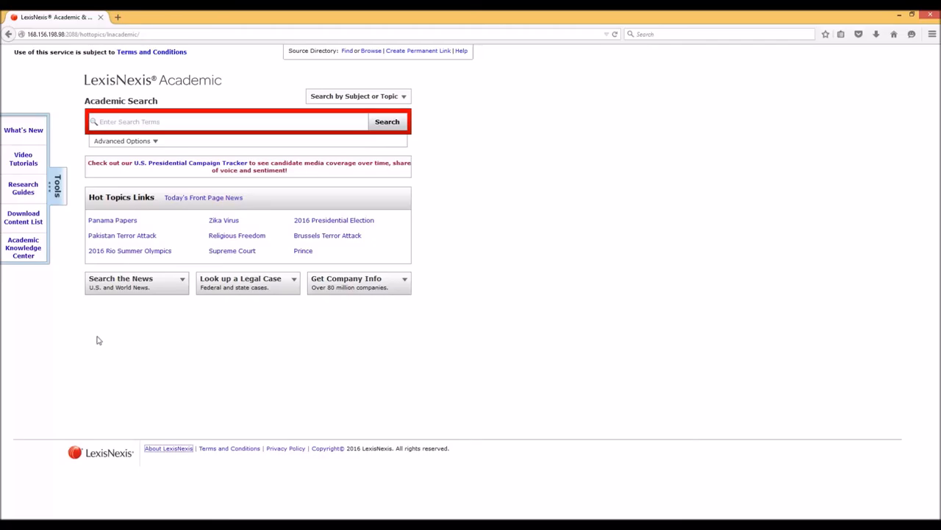
mouse_move(197, 336)
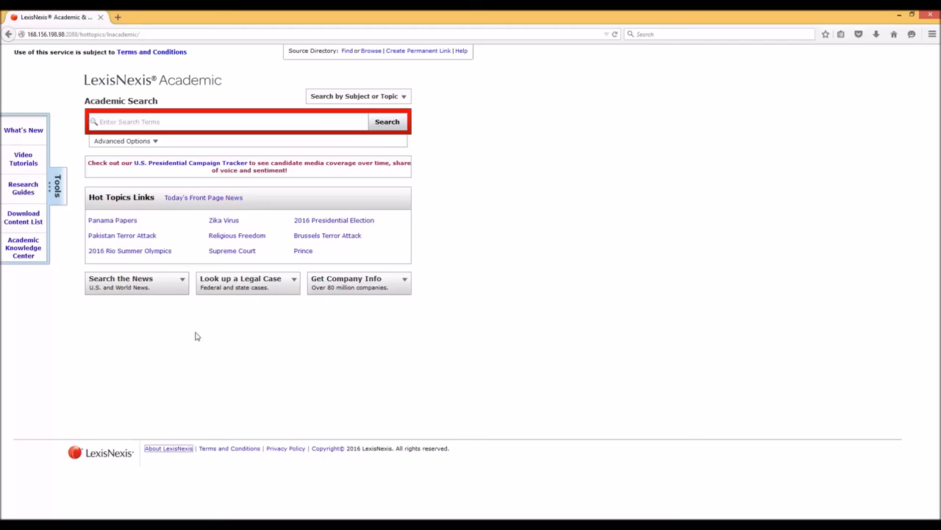